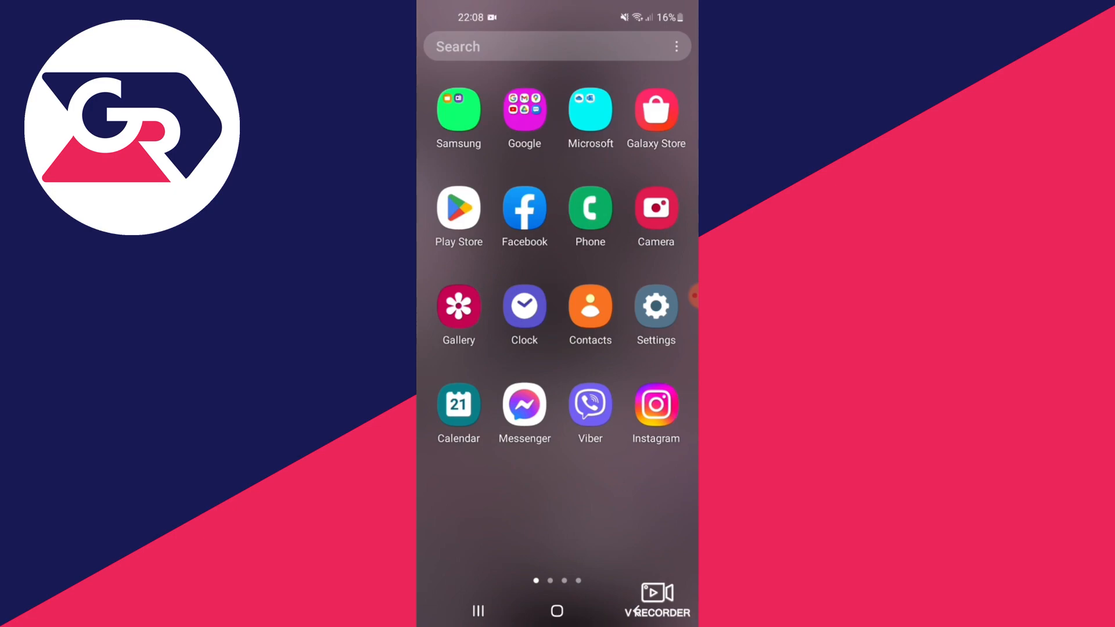
Step: Launch Settings and scroll down to About phone
click(655, 306)
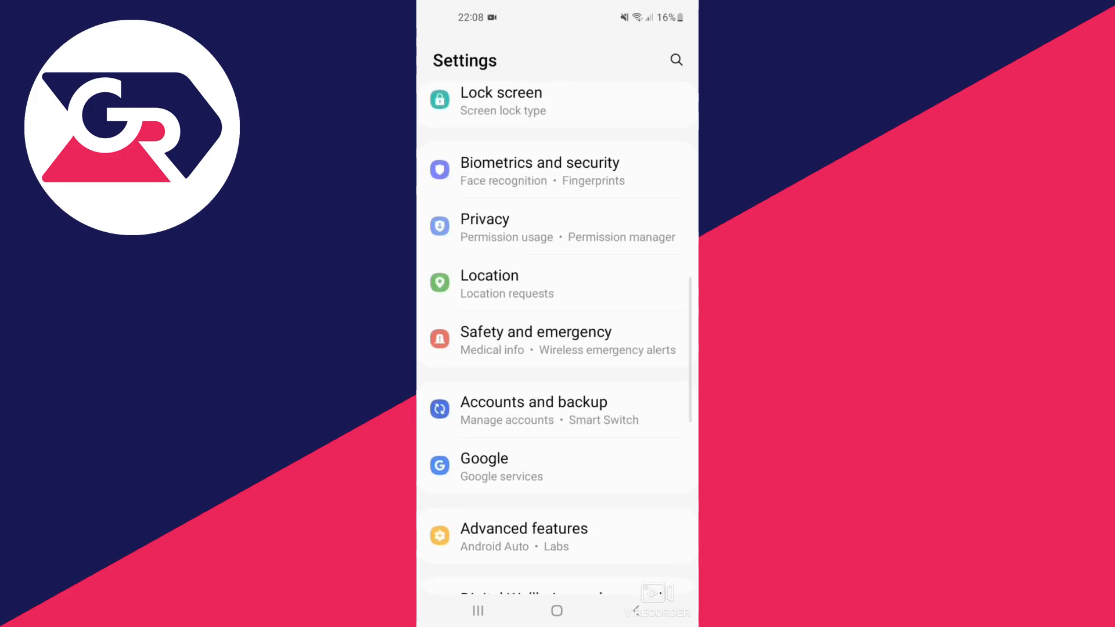
scroll(down, 3)
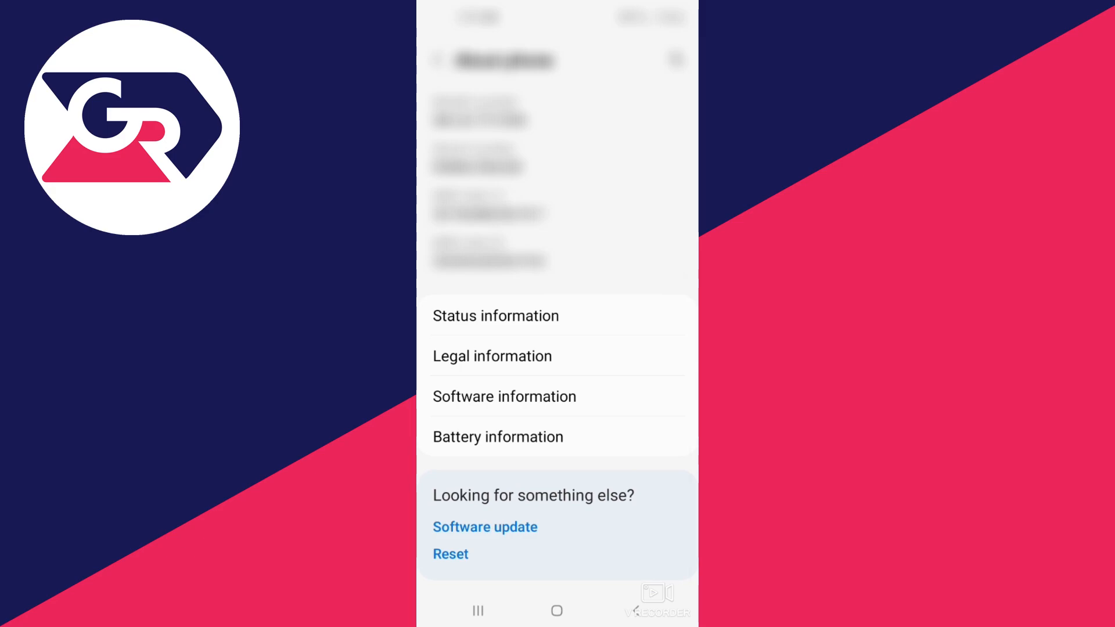
Step: Tap Build number under Software information repeatedly to unlock developer mode
click(504, 396)
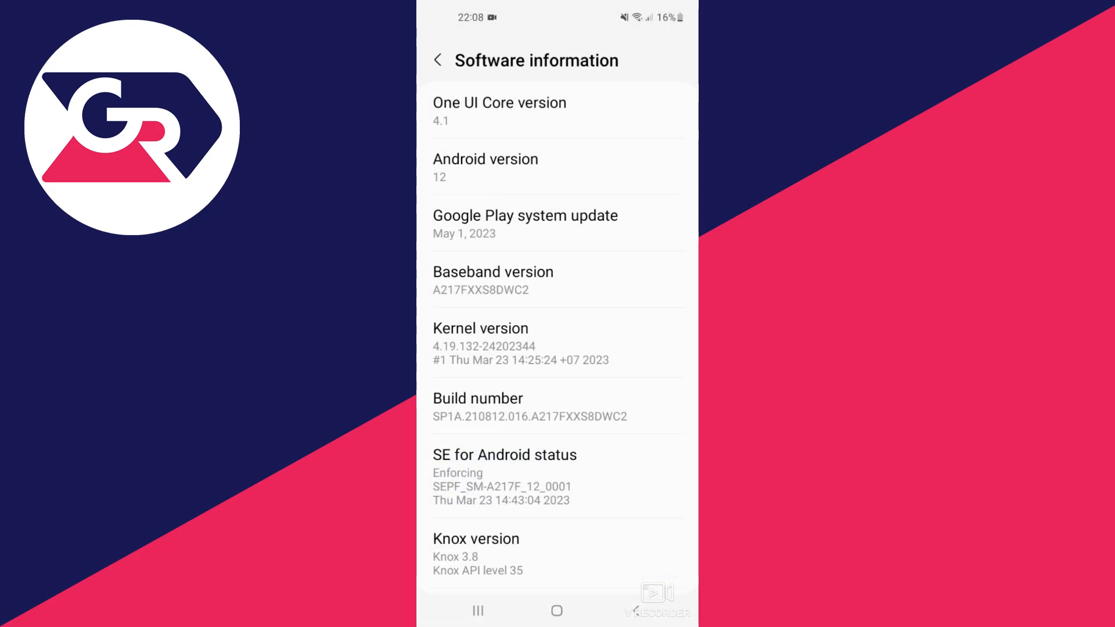
scroll(up, 3)
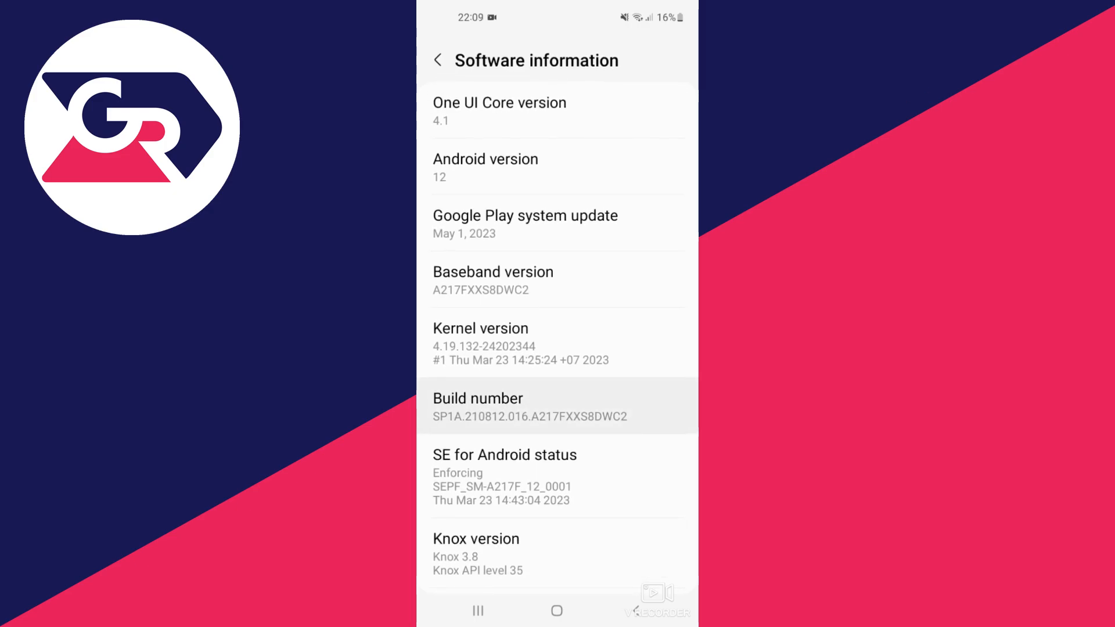
click(530, 406)
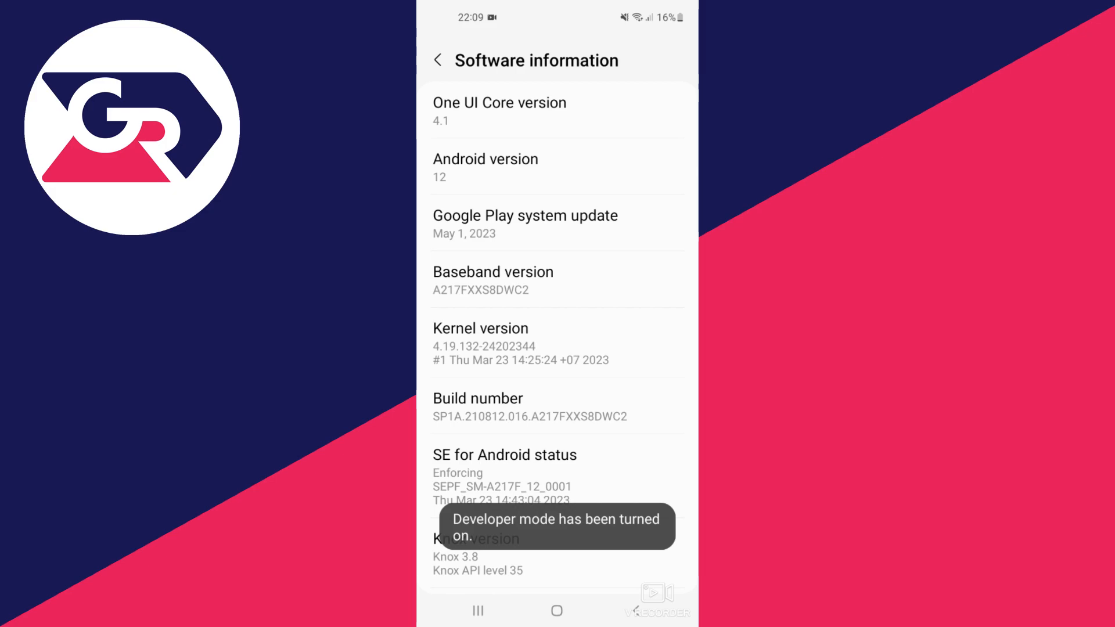
click(438, 59)
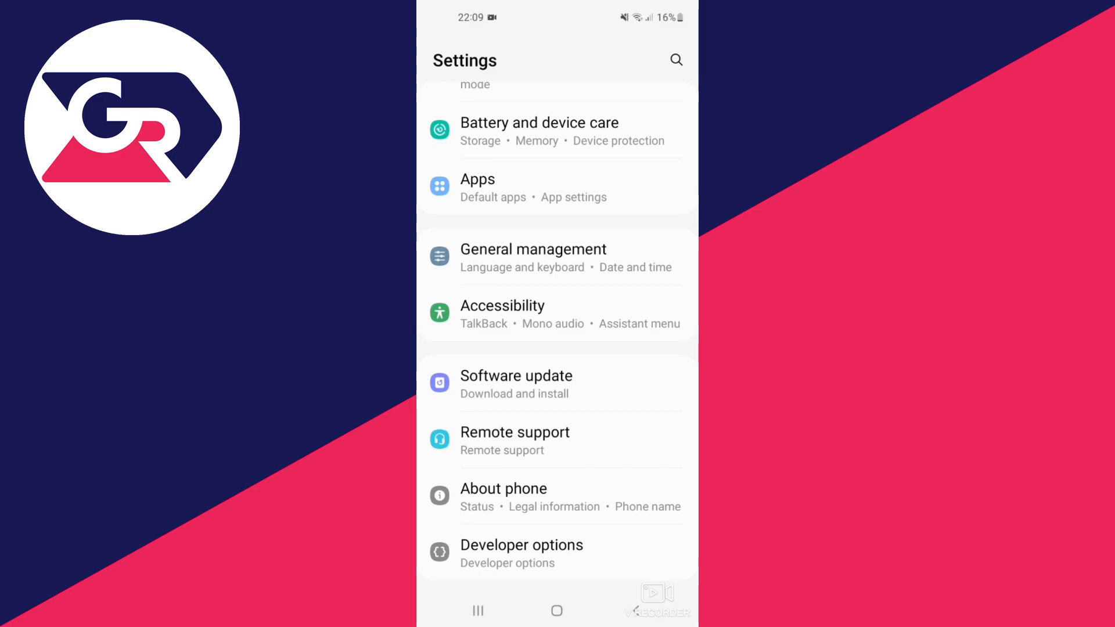
Step: Open Developer options and turn on 'Force allow apps on external' in the Apps section
click(522, 554)
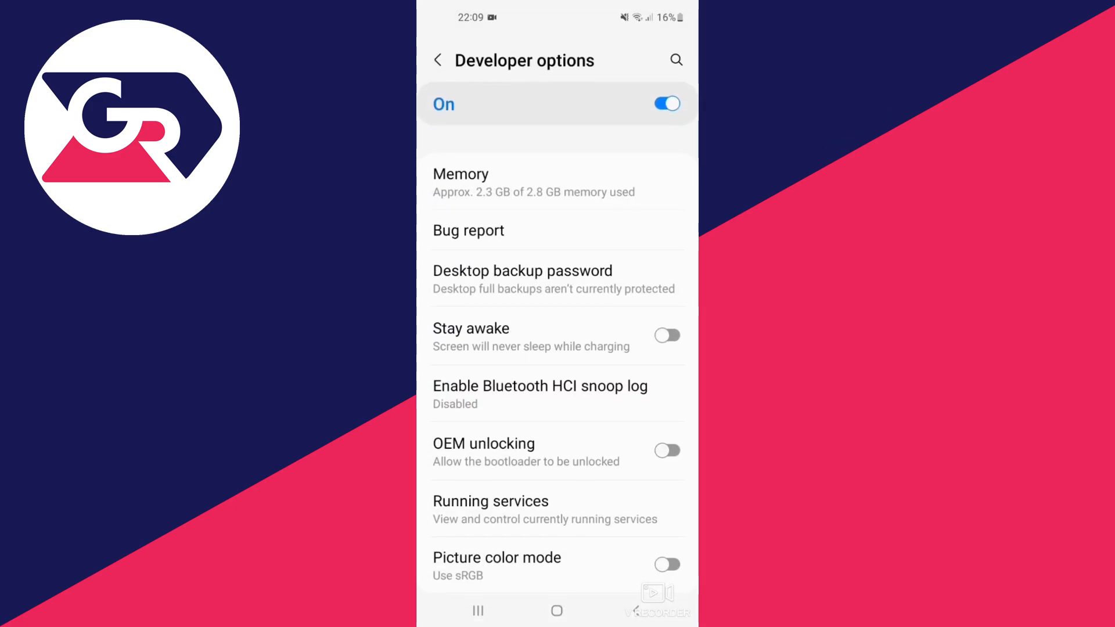
scroll(down, 3)
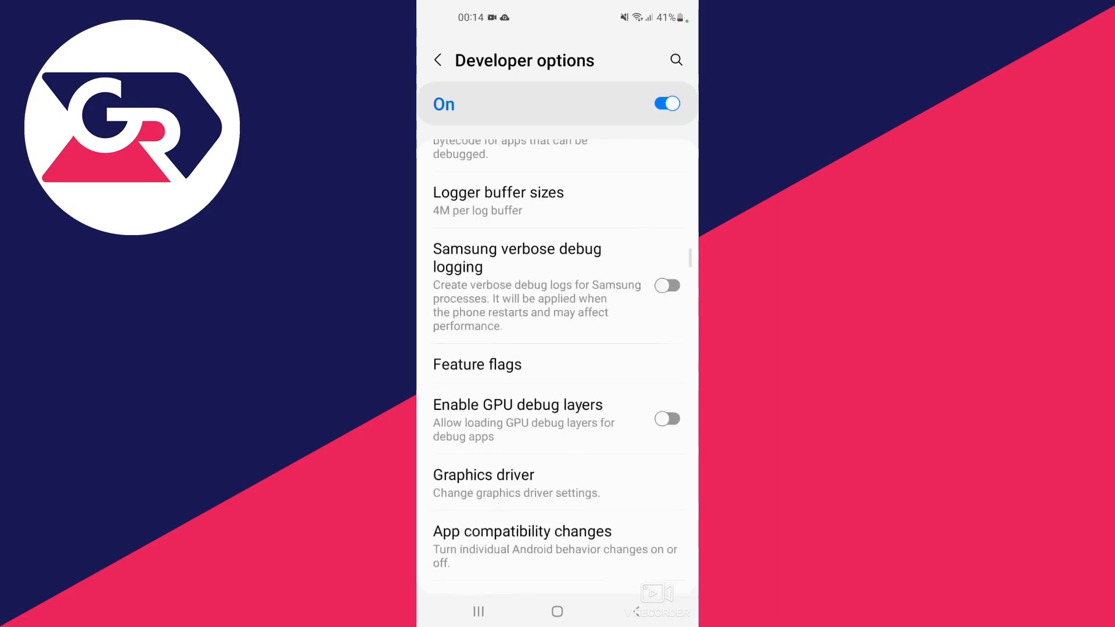
scroll(down, 3)
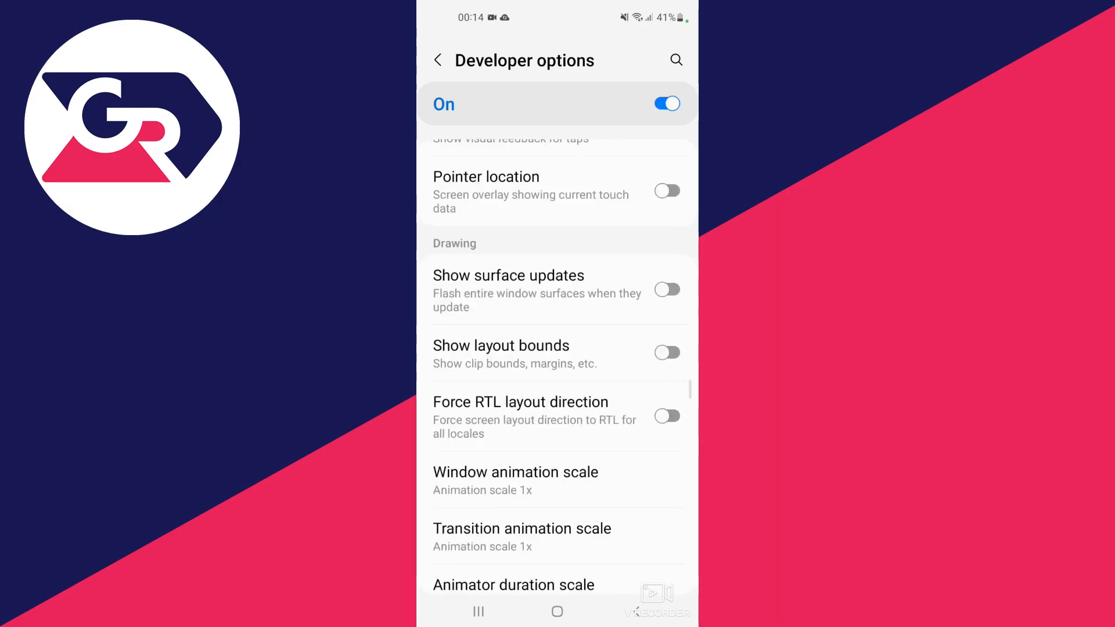
scroll(down, 3)
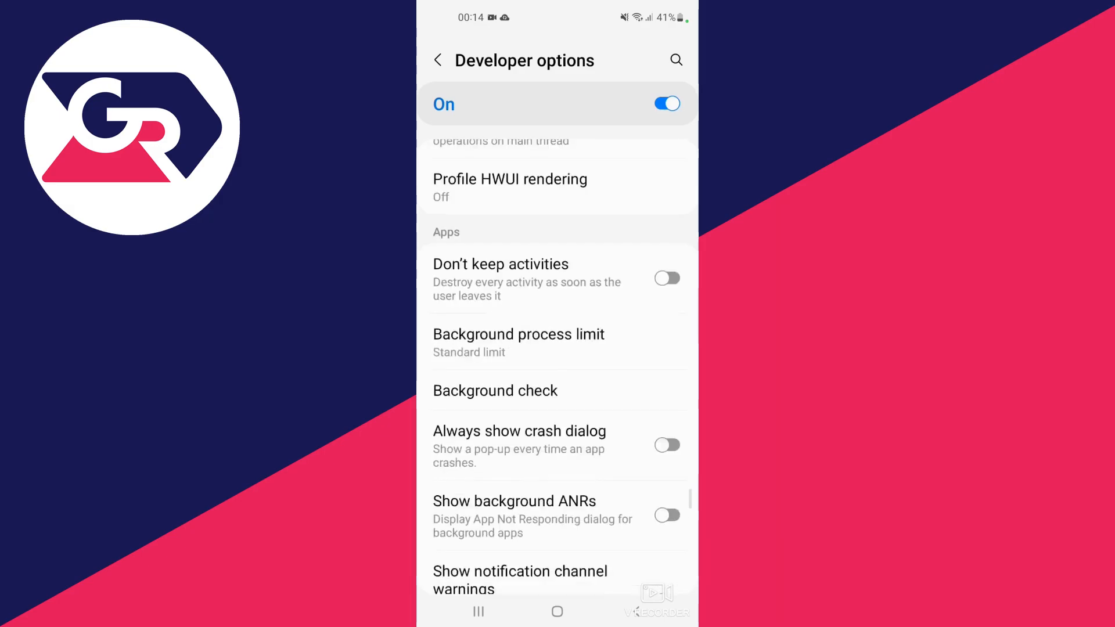
scroll(down, 3)
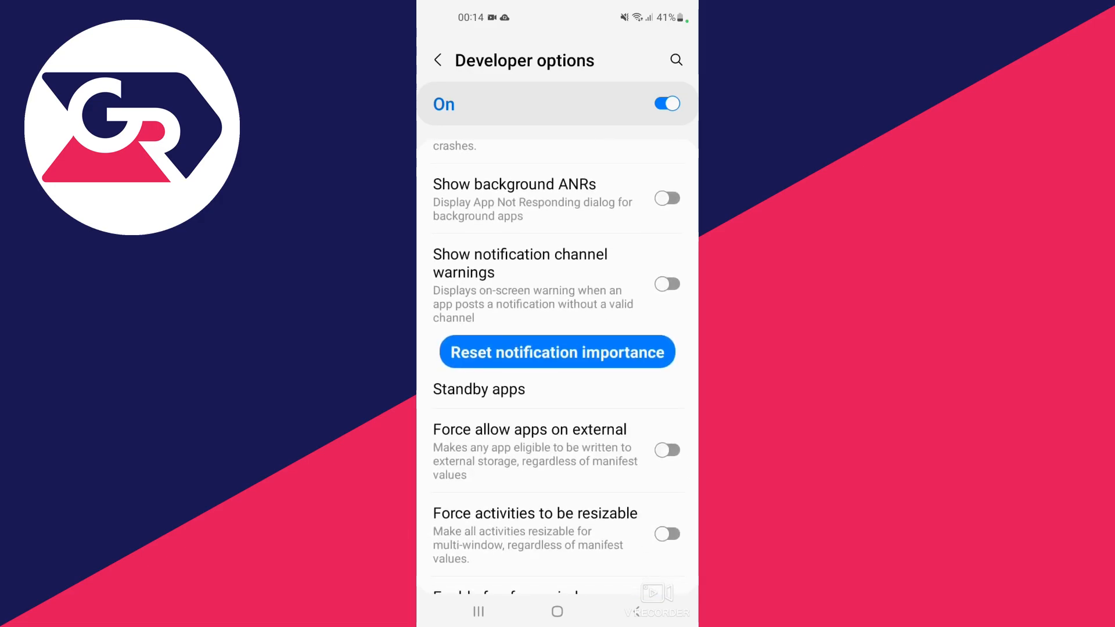
scroll(up, 3)
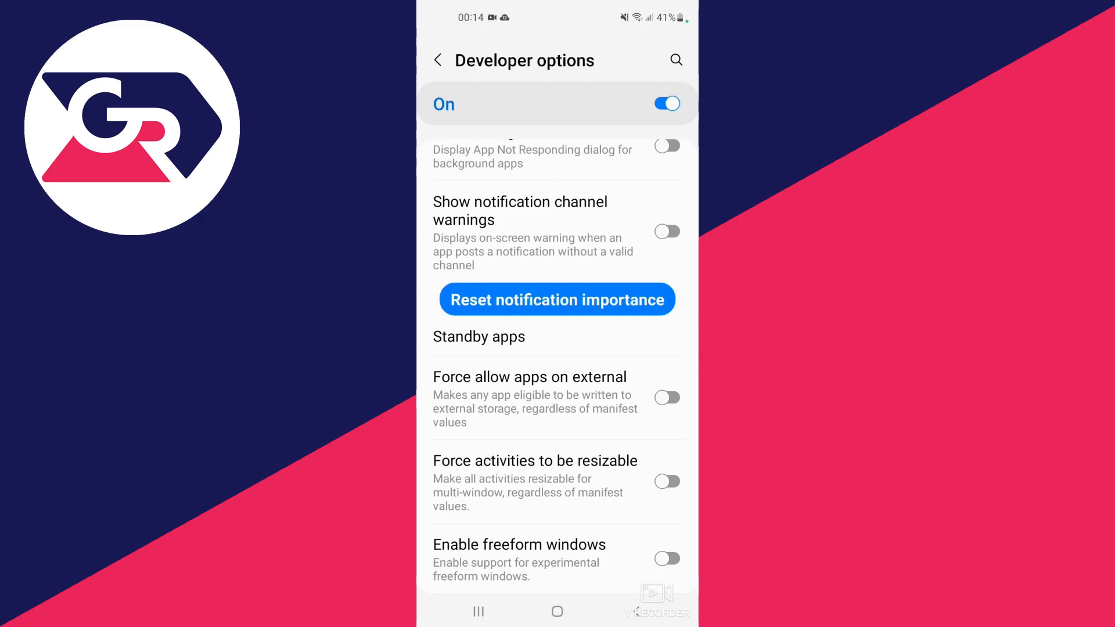
click(666, 397)
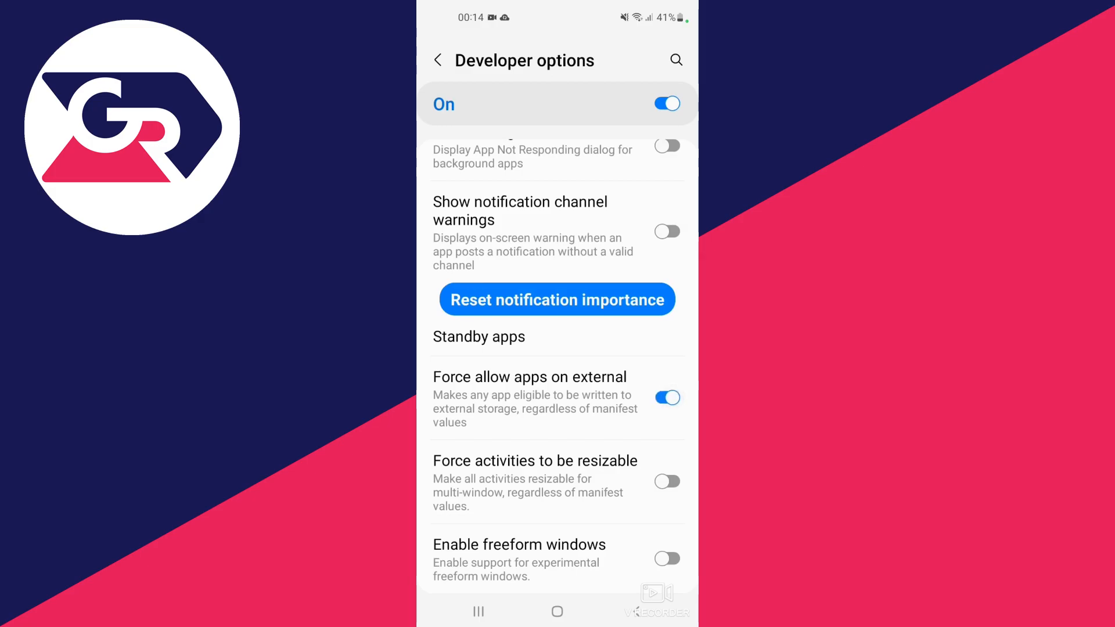